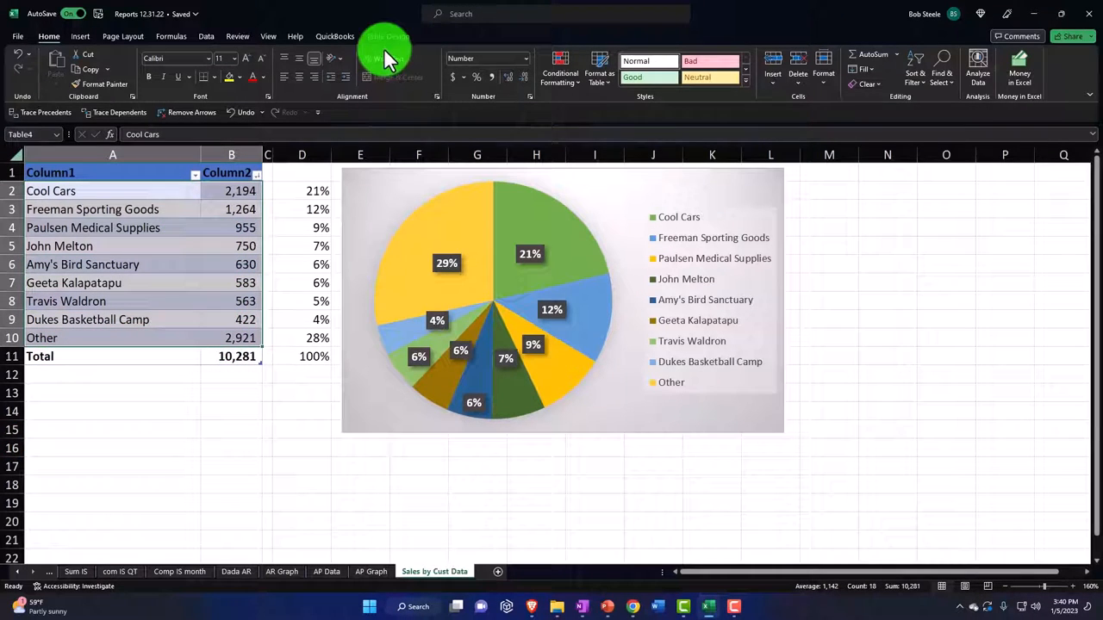
Step: Show Recommended Charts for the customer sales table from the Insert ribbon
left_click(386, 36)
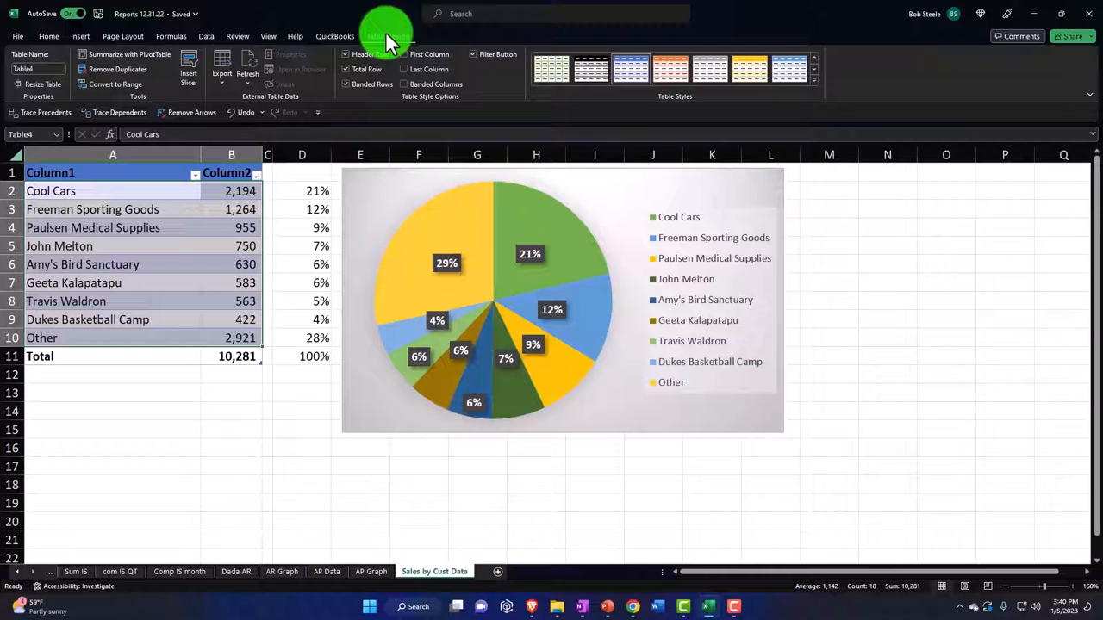
left_click(79, 36)
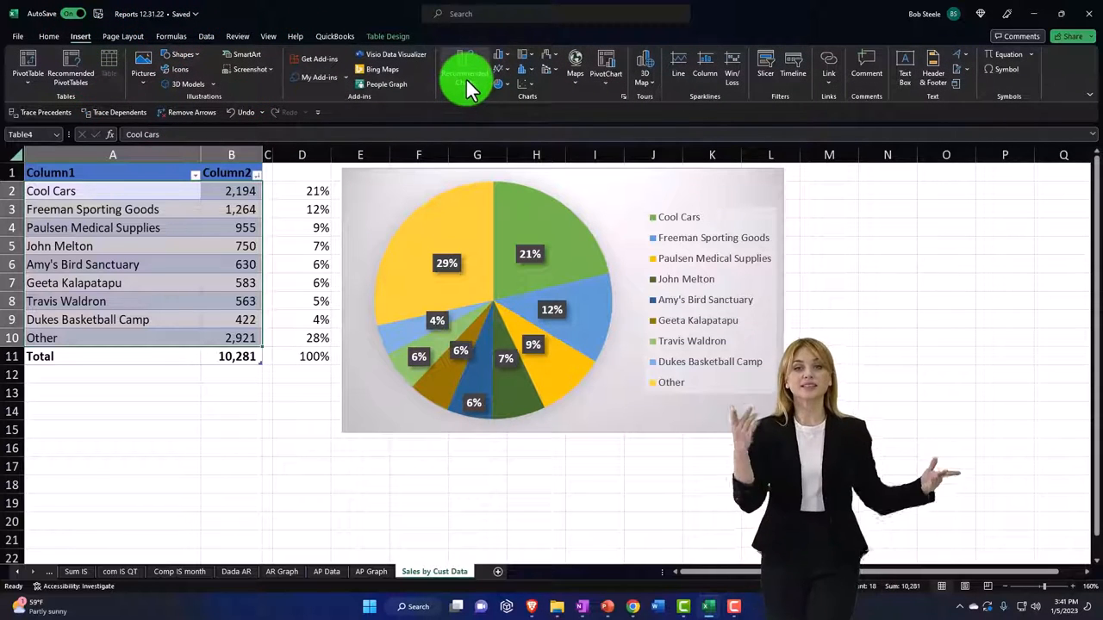
left_click(465, 77)
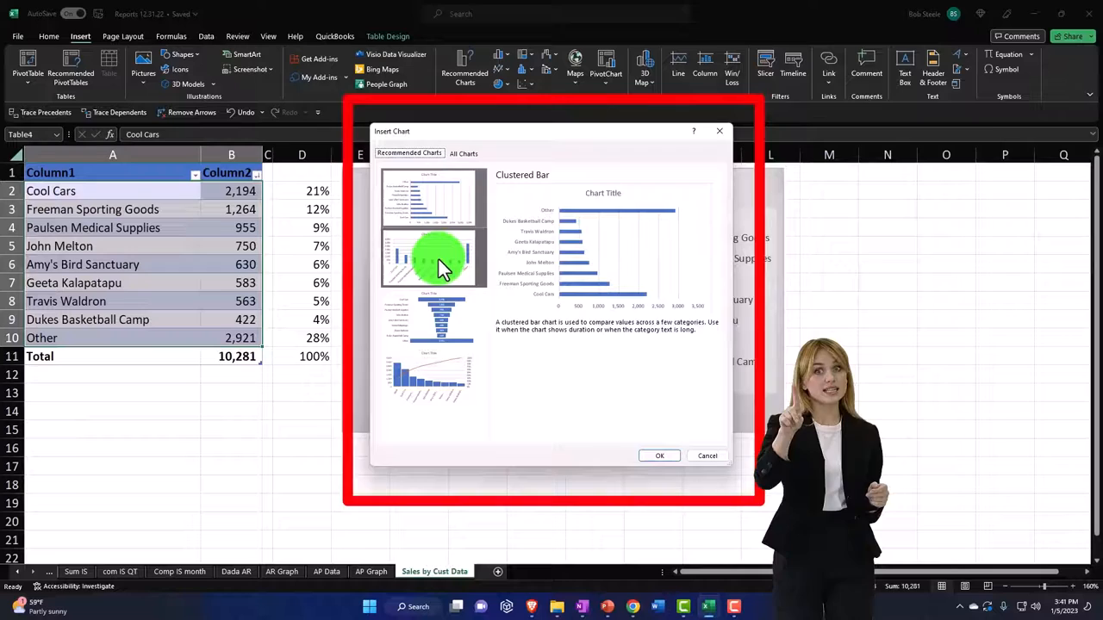
Step: Insert the Clustered Bar chart of sales by customer and give it a green chart style
left_click(658, 455)
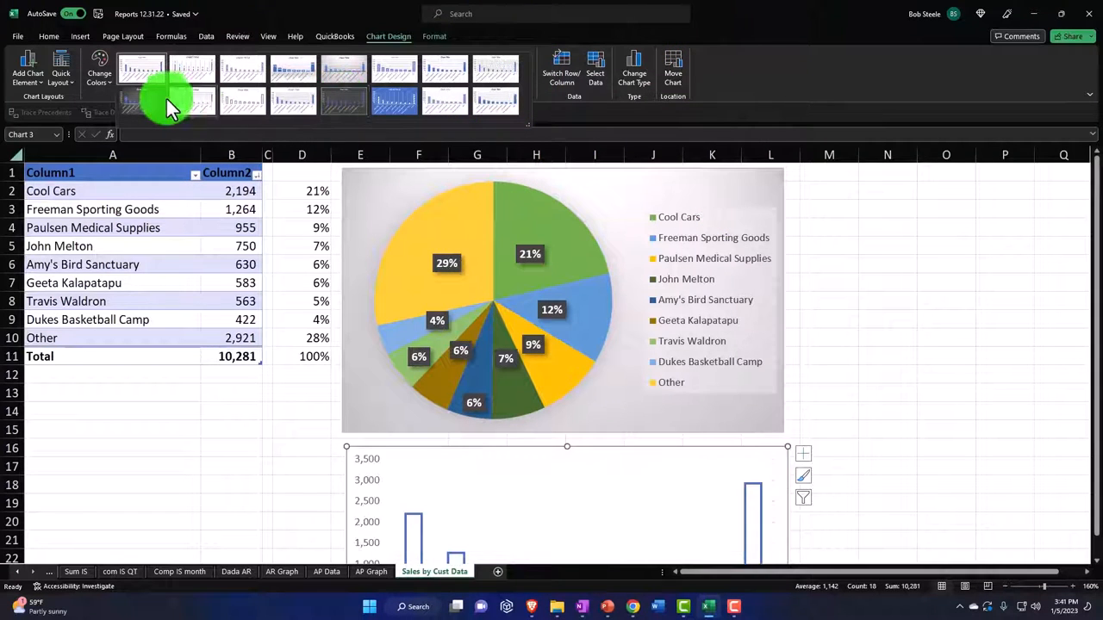
left_click(100, 71)
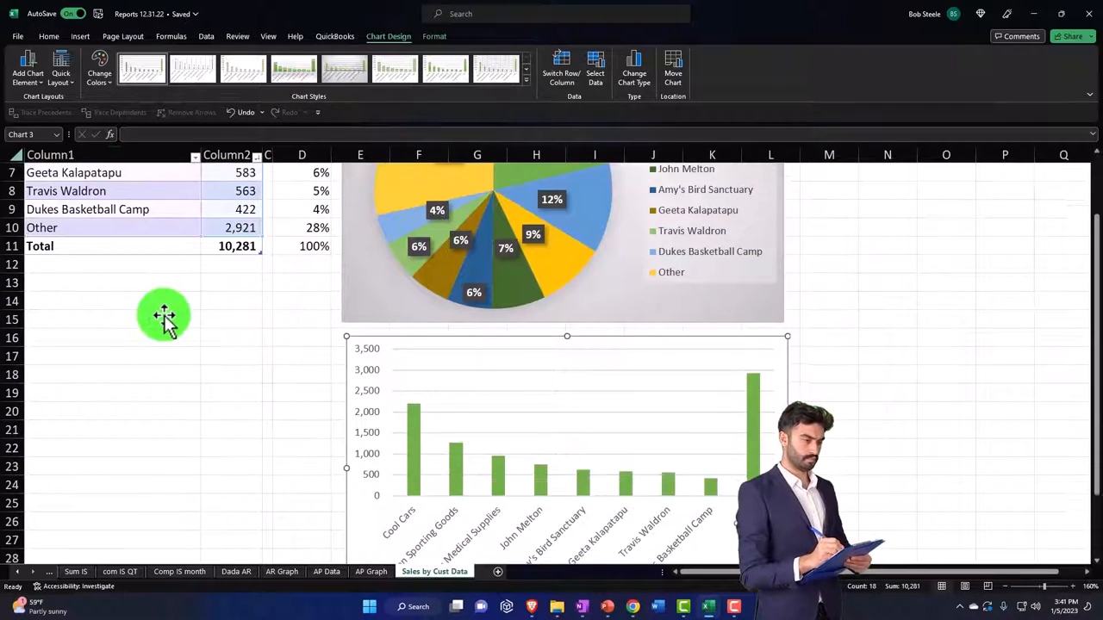
scroll("down", 3)
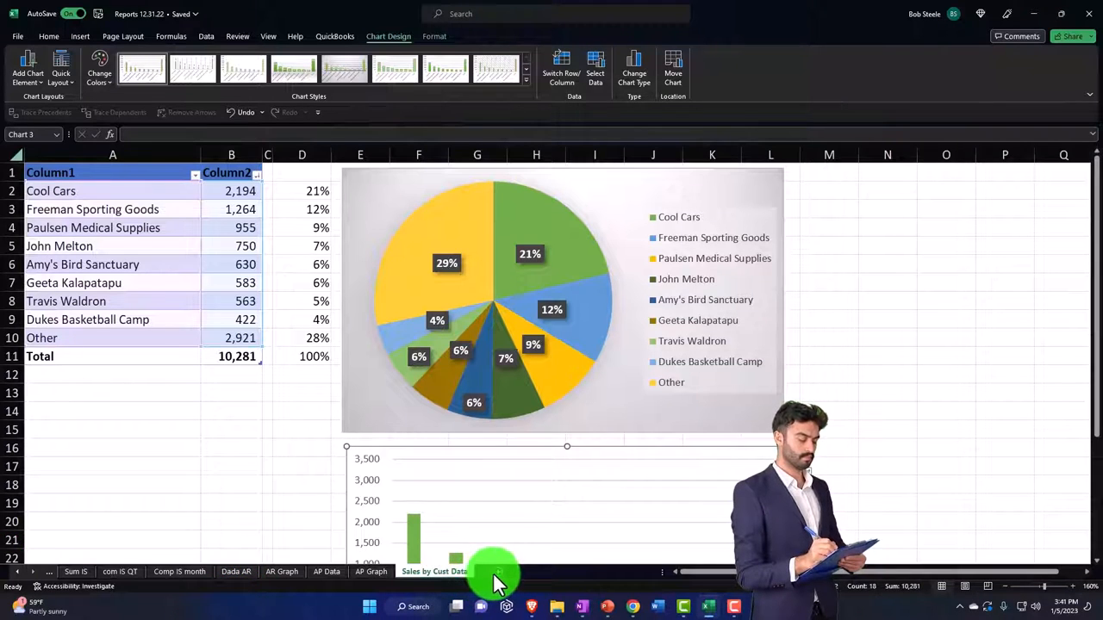
Step: Create a new worksheet and name it 'Sales by Cust Graph'
left_click(231, 393)
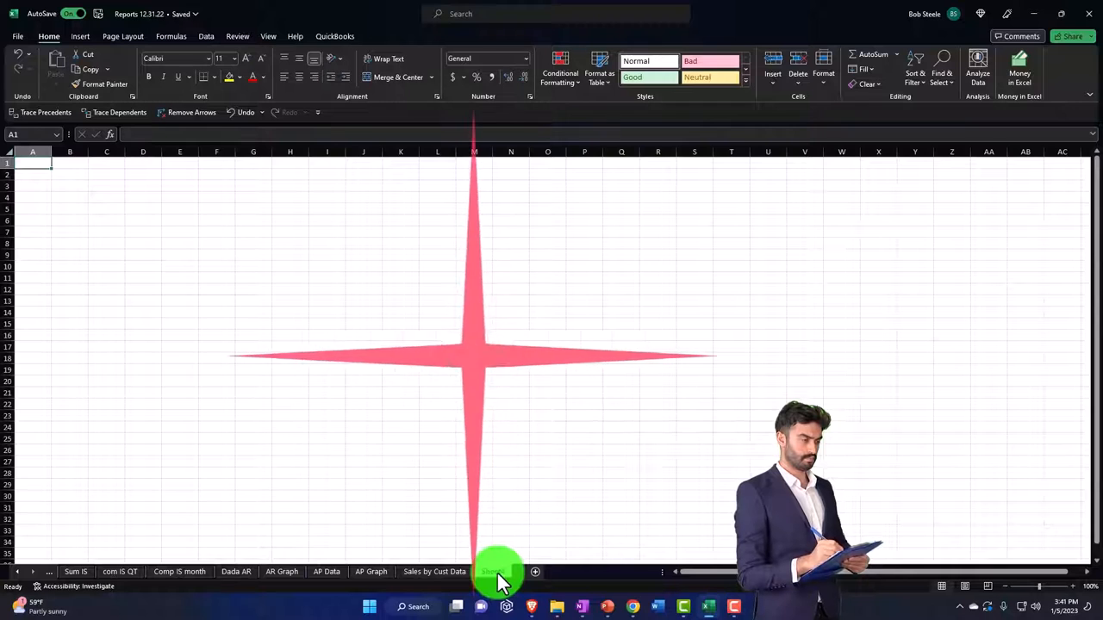
left_click(534, 572)
type("Sales by Cust Graph")
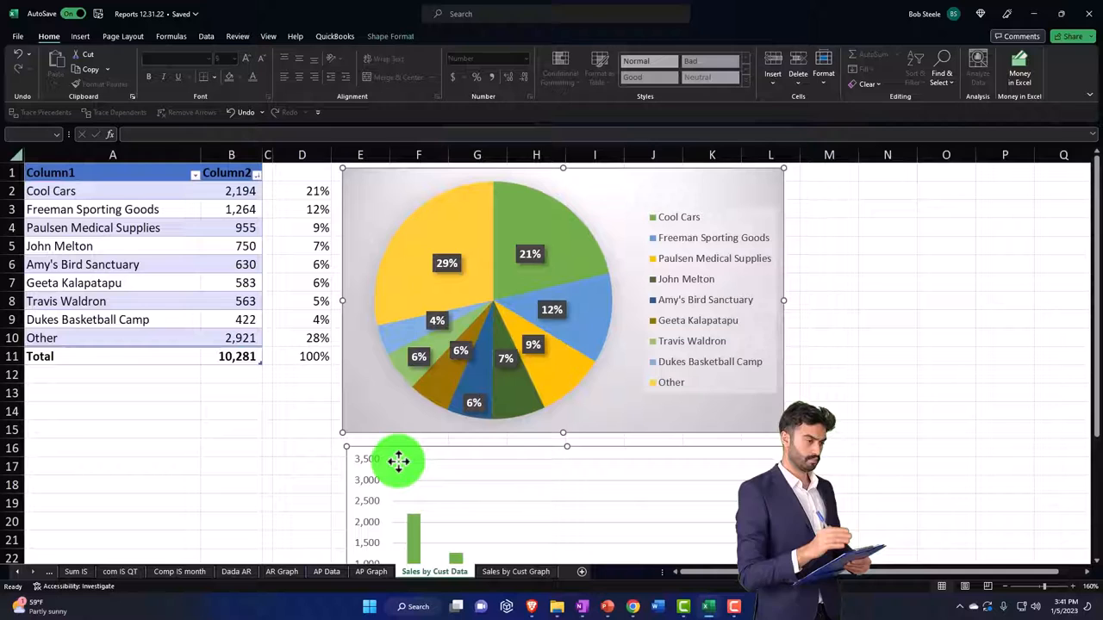
Step: Copy both charts and paste them at the top-left of the Sales by Cust Graph sheet
right_click(398, 462)
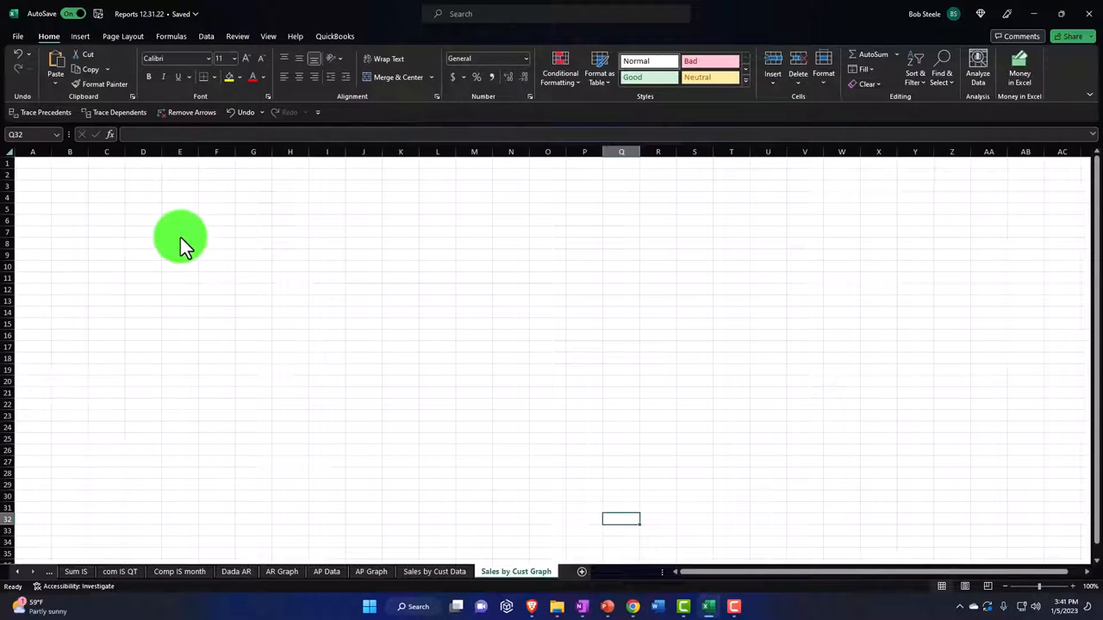
right_click(180, 238)
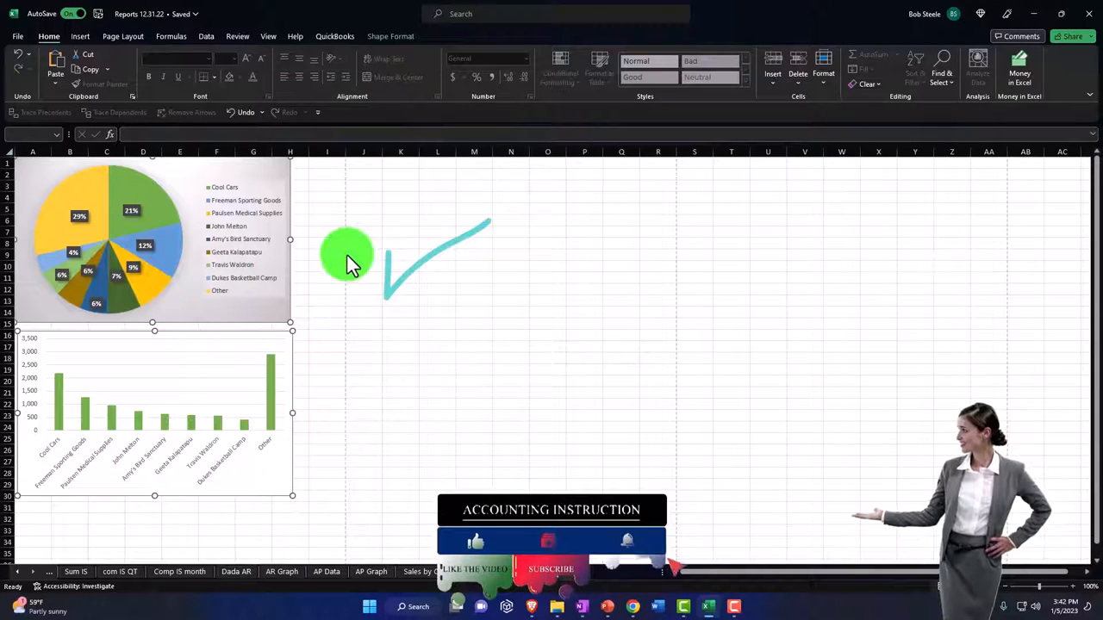
mouse_move(334, 284)
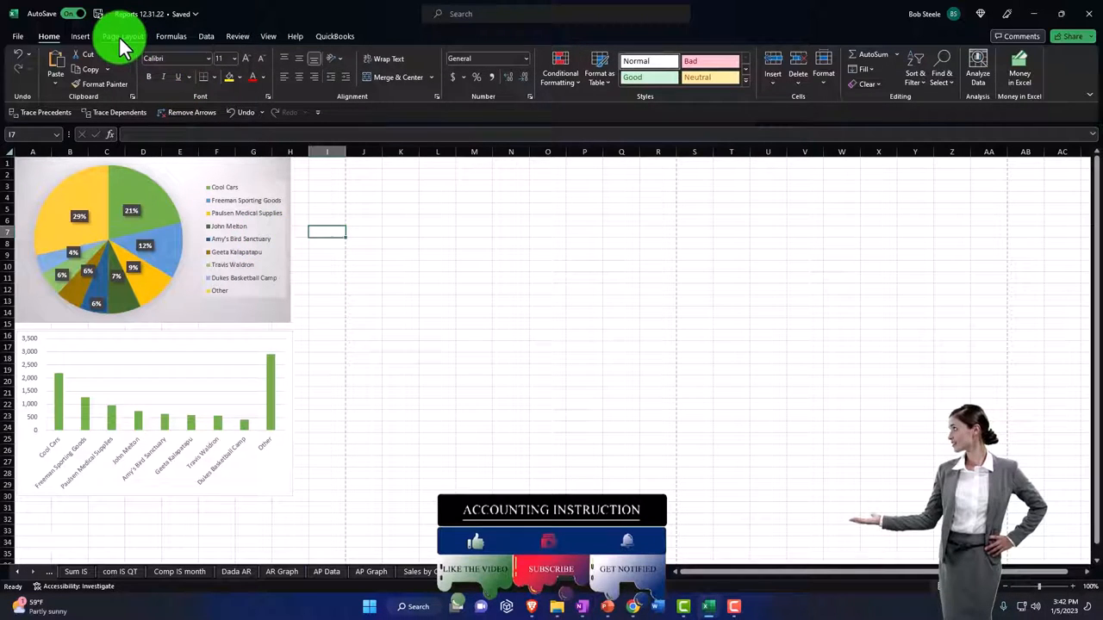
Step: Under Page Layout, enlarge the pie chart across the top with the bar chart beneath it
left_click(123, 36)
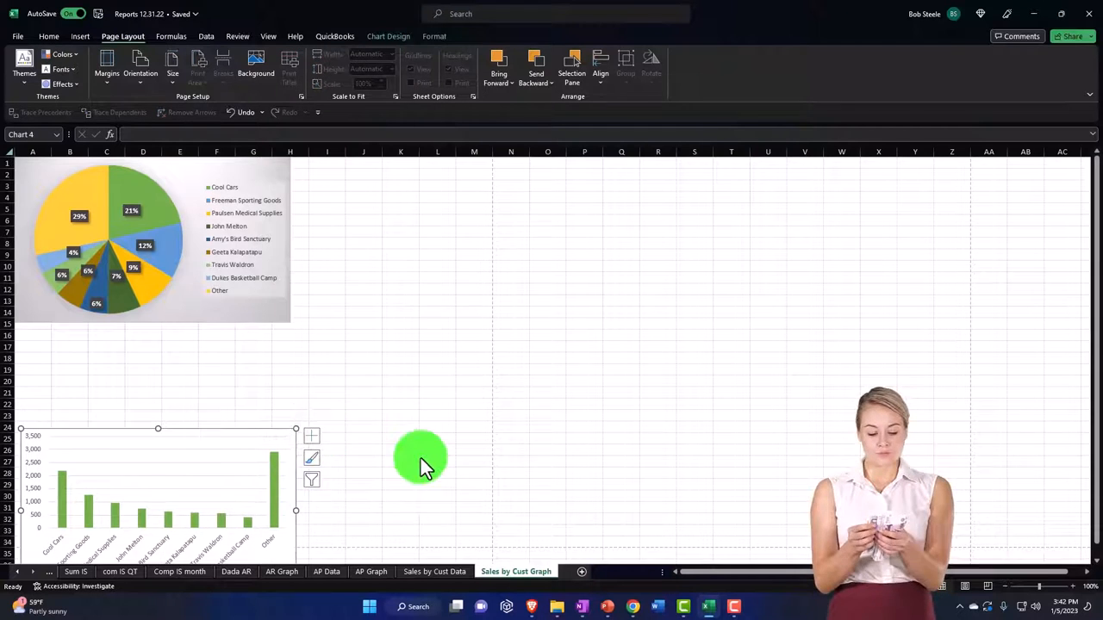
scroll("down", 3)
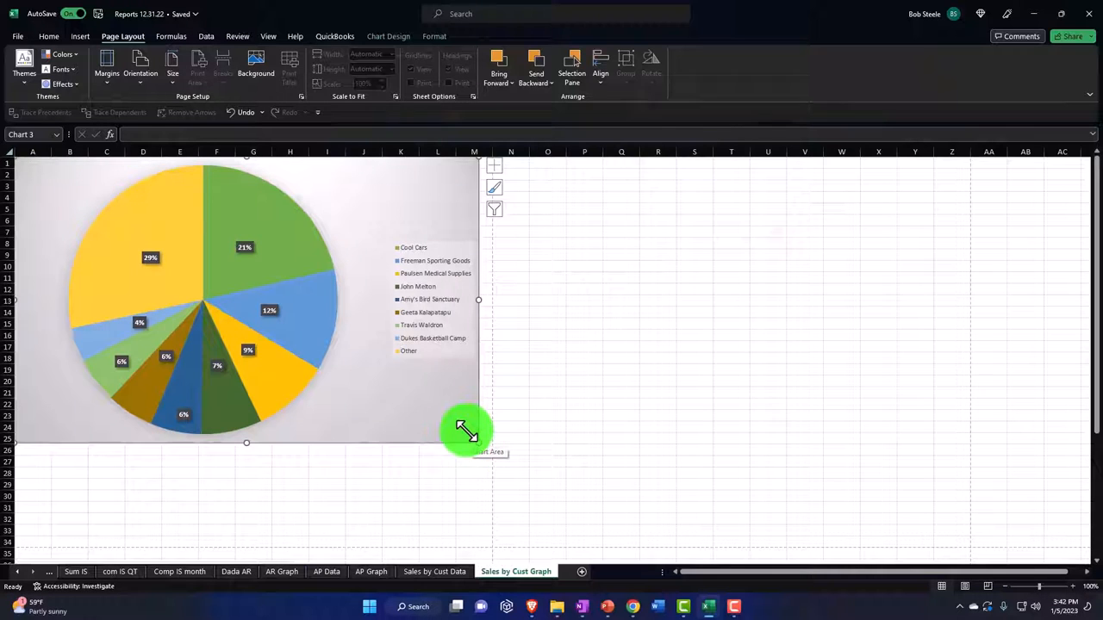
scroll("down", 3)
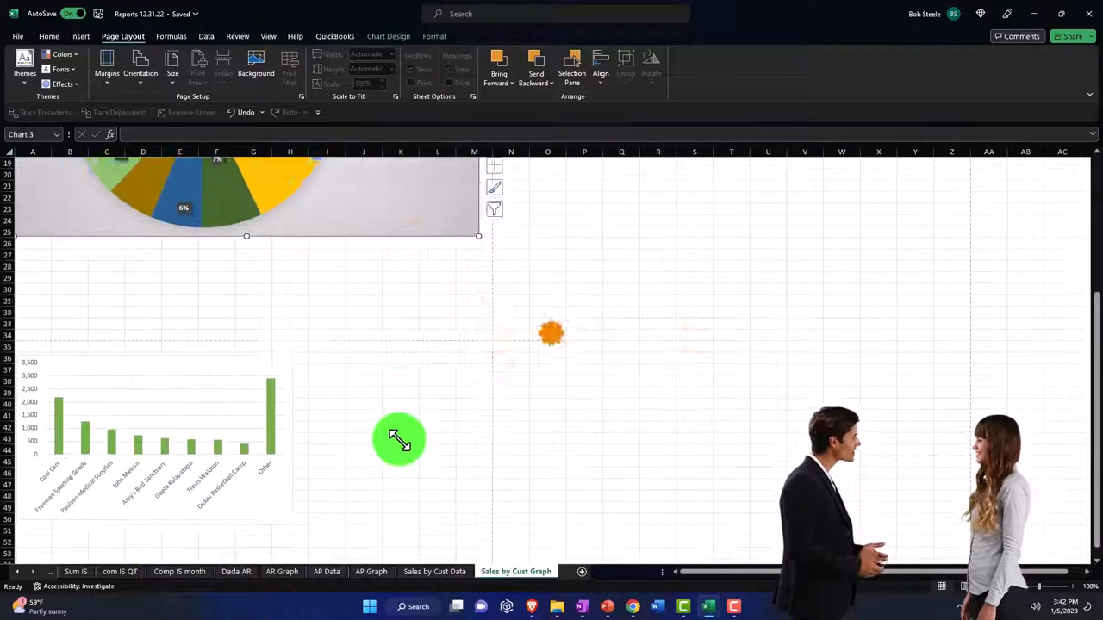